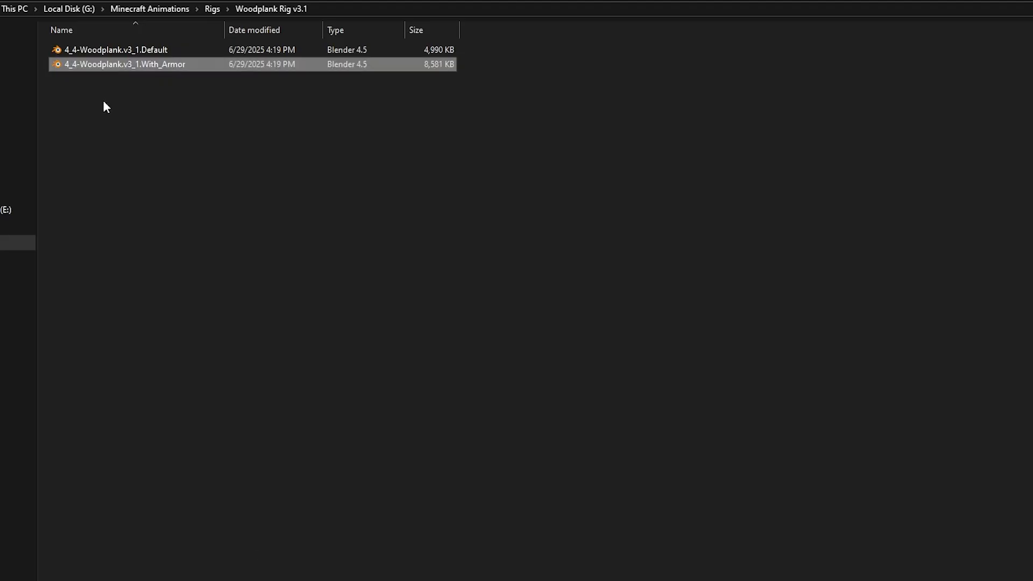
{"action": "mouse_move", "coordinate": [143, 64]}
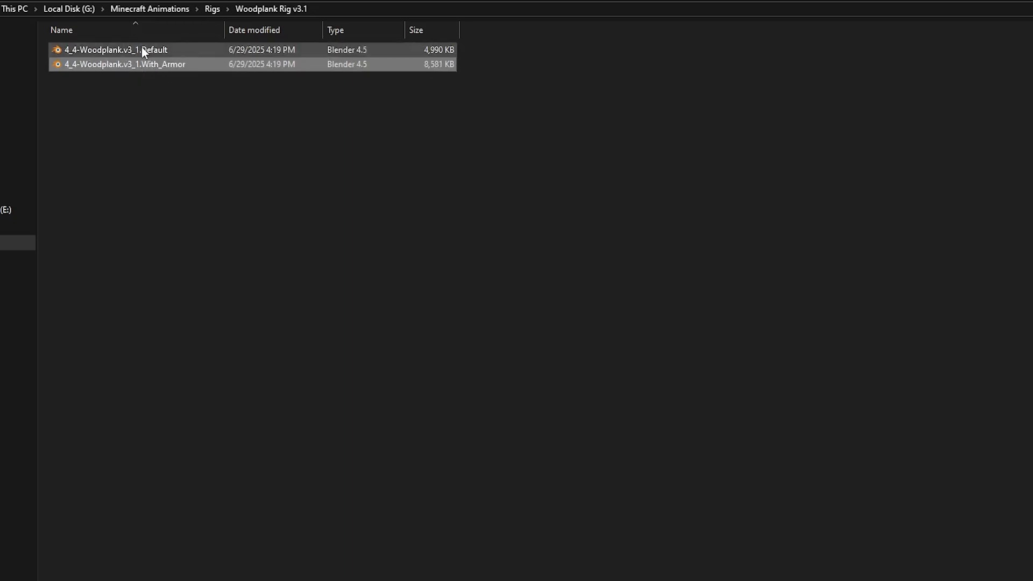
Choose the 4_4-Woodplank.v3_1.Default .blend file in the Woodplank Rig v3.1 folder
{"action": "left_click", "coordinate": [127, 65]}
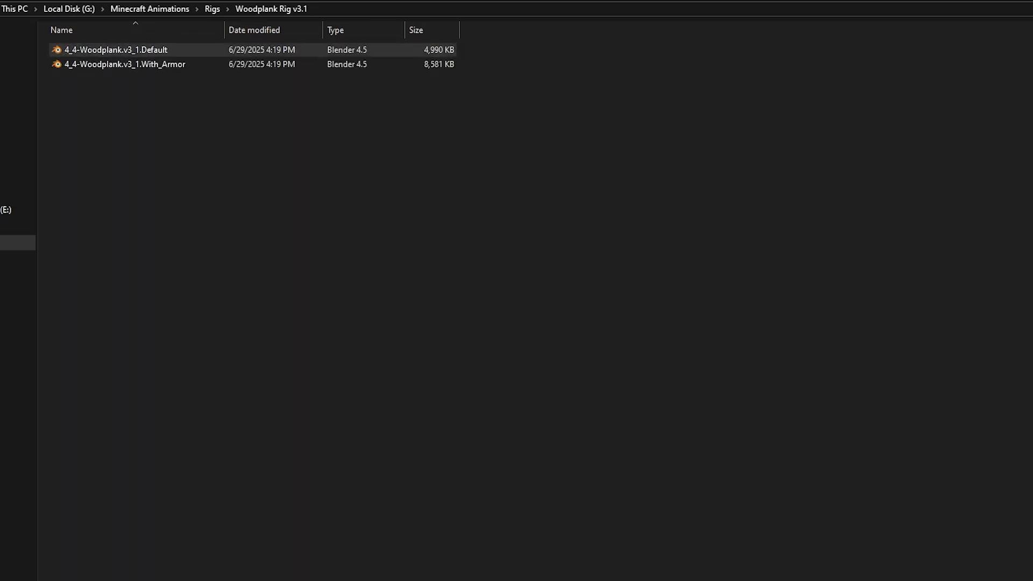
Load the Default Woodplank rig and toggle the character in and out of Pose Mode
{"action": "double_click", "coordinate": [110, 49]}
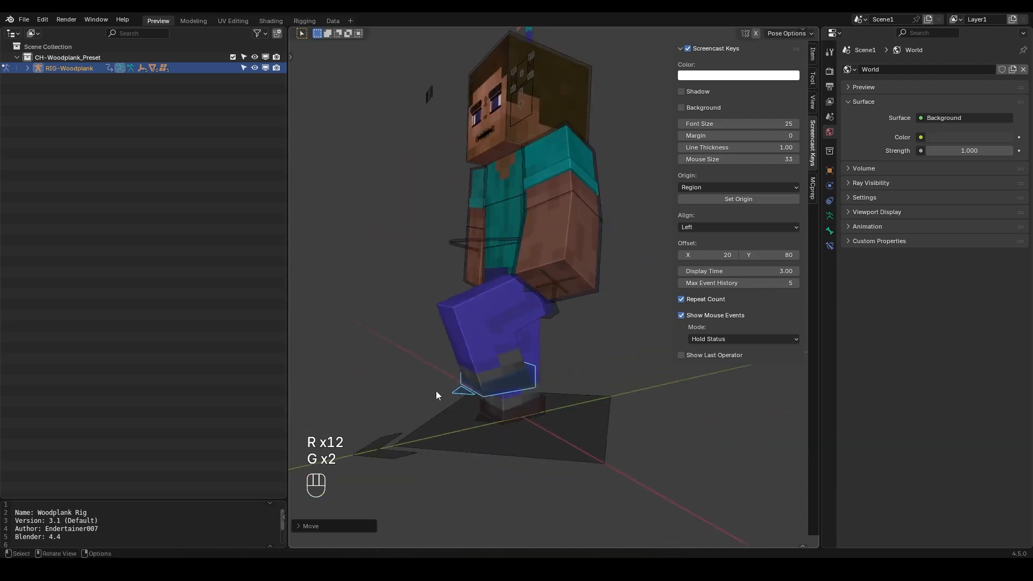
{"action": "key", "text": "ctrl+z"}
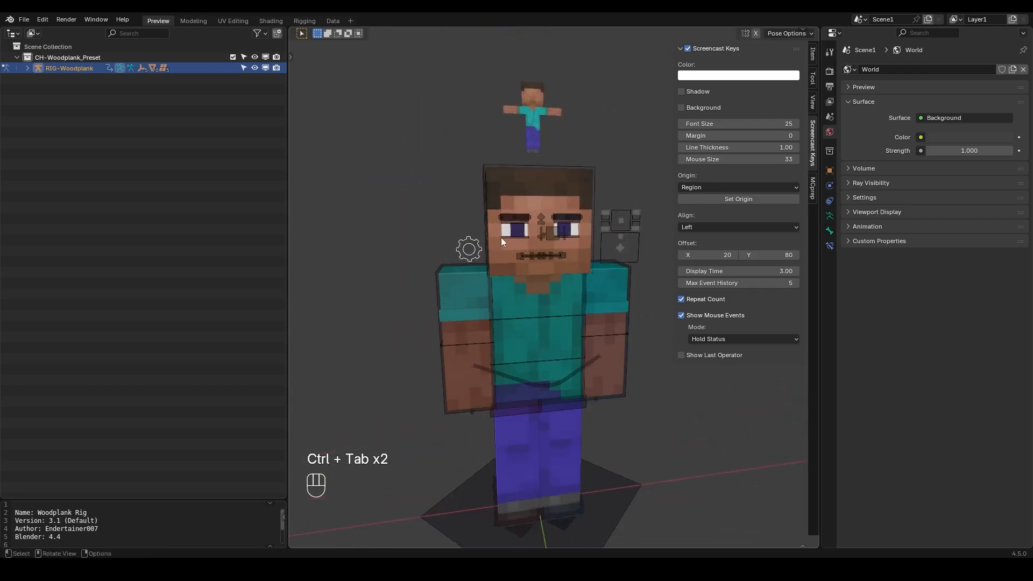
Show the rig's Item properties, fold and unfold Custom Properties, and undo the Arm IK-FK changes
{"action": "left_click", "coordinate": [809, 54]}
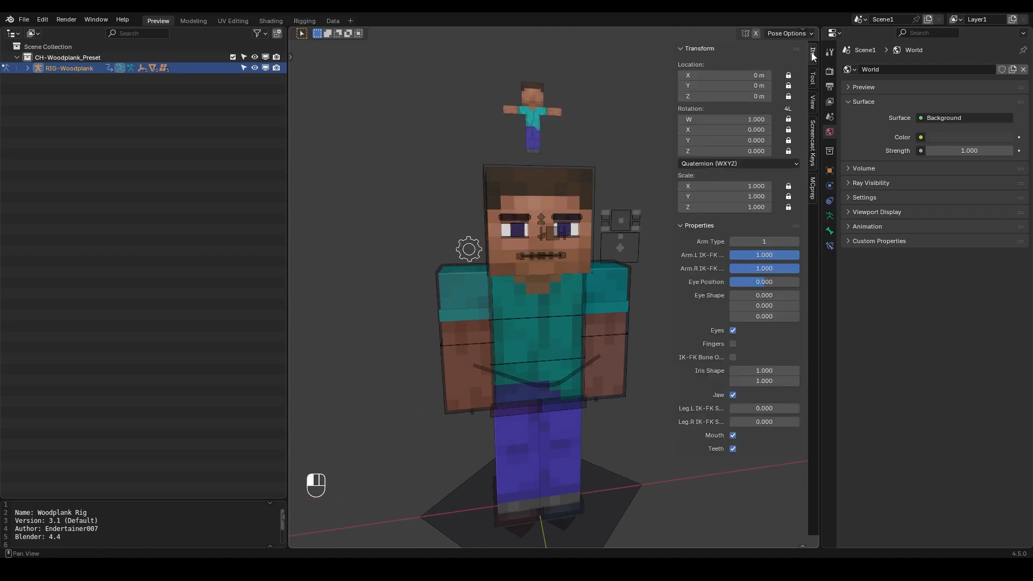
{"action": "left_click", "coordinate": [695, 226]}
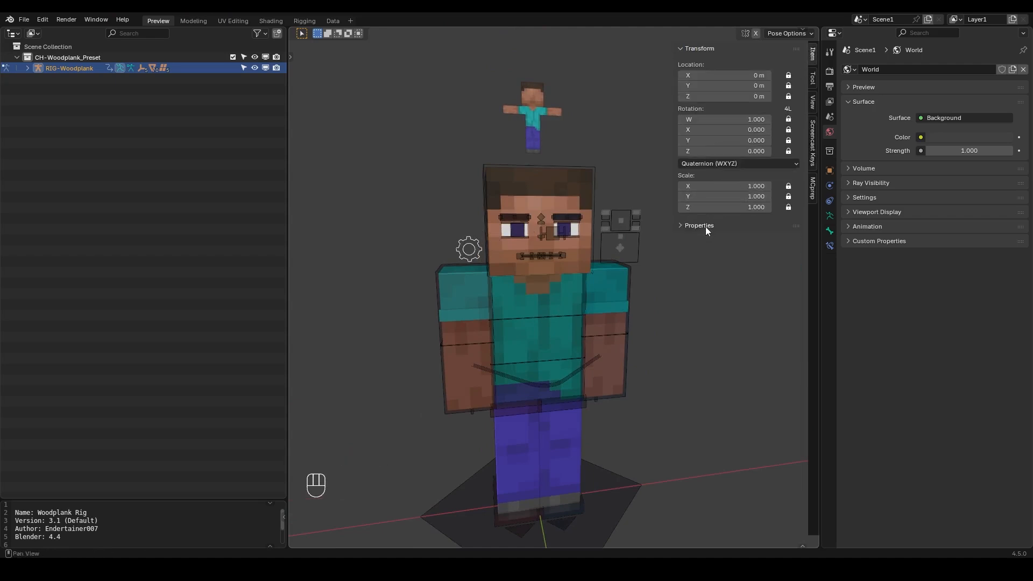
{"action": "left_click", "coordinate": [698, 226]}
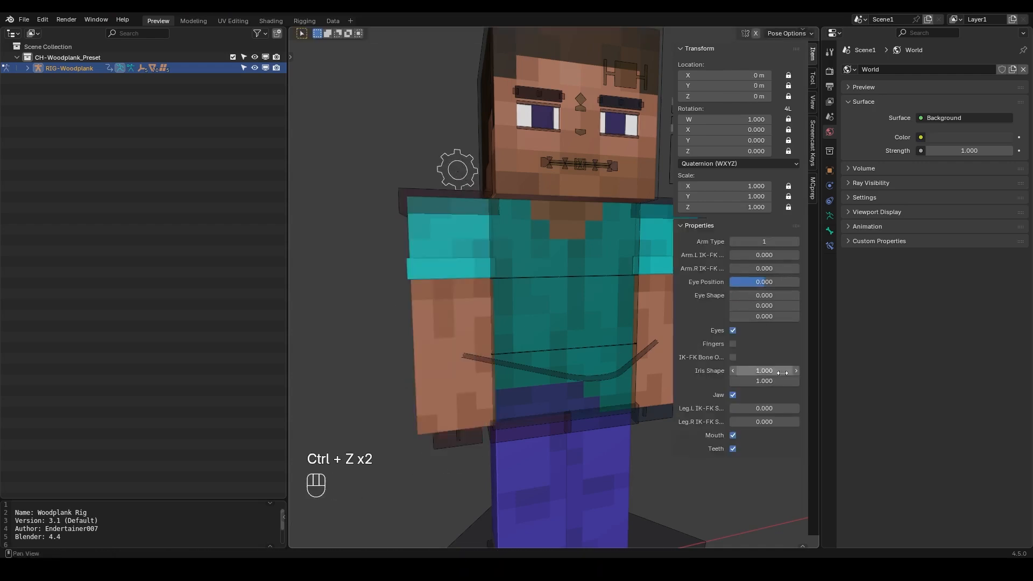
{"action": "key", "text": "ctrl+z"}
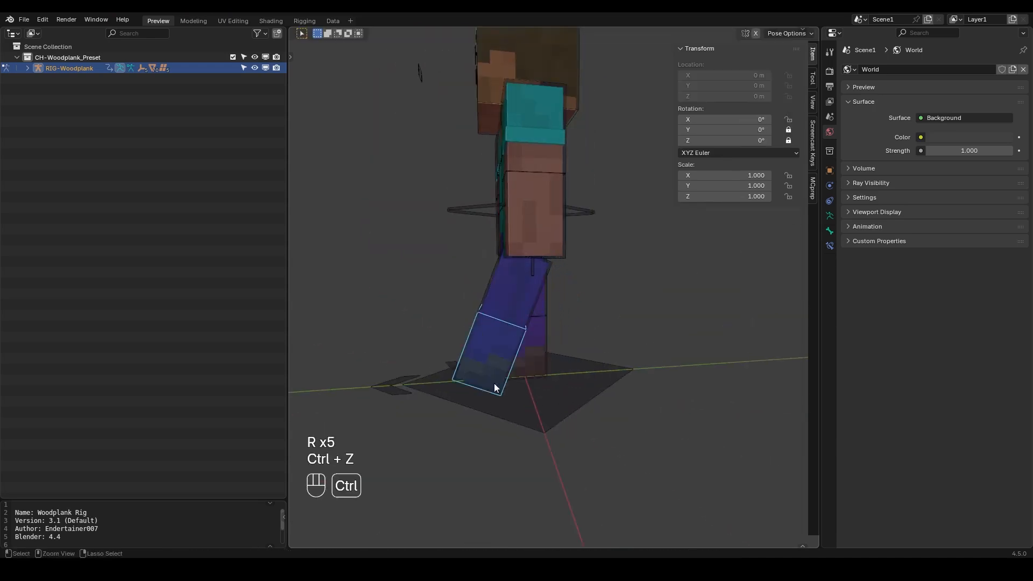
Undo the leg rotation and change the second and third Eye Shape values
{"action": "key", "text": "ctrl+z"}
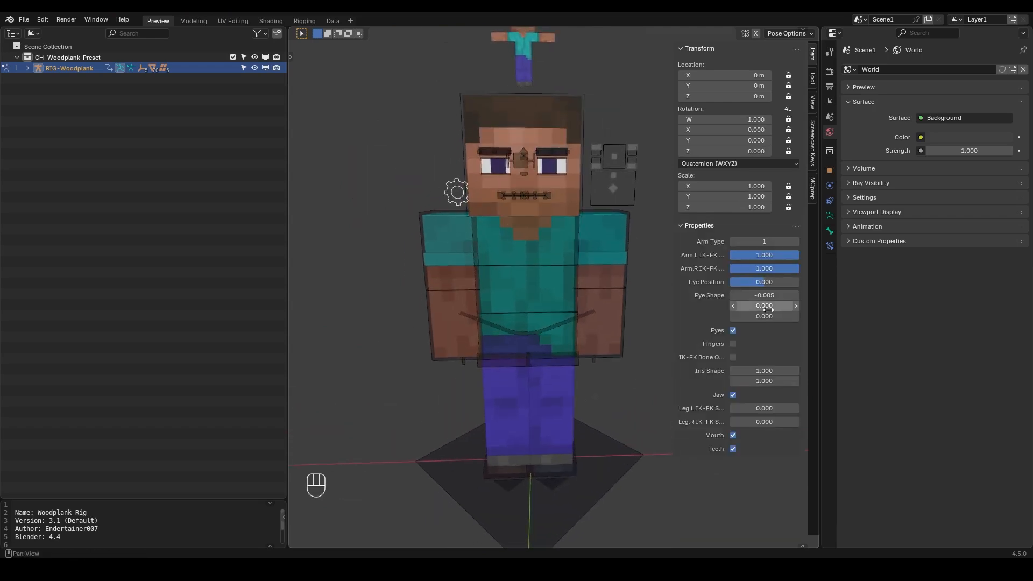
{"action": "left_click_drag", "start_coordinate": [764, 315], "coordinate": [764, 315]}
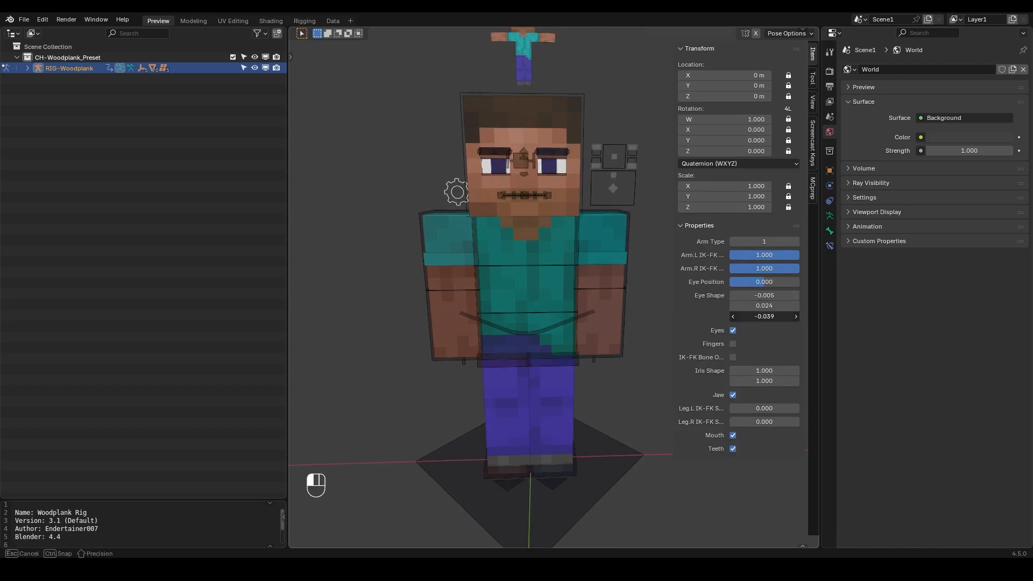
{"action": "left_click_drag", "start_coordinate": [763, 315], "coordinate": [773, 366]}
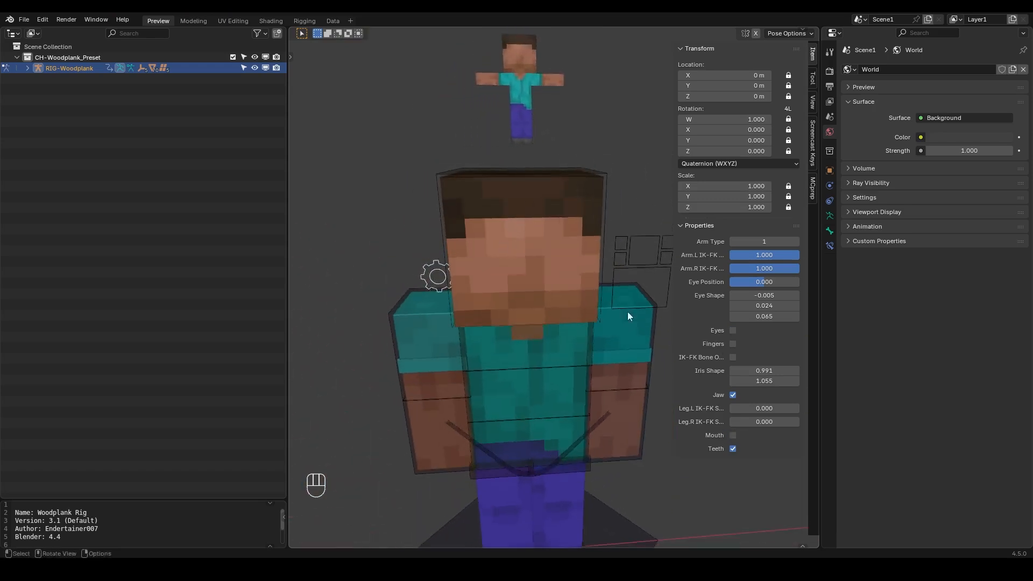
Re-enable Mouth and Eyes, move the jaw control to gape the mouth, and uncheck Teeth
{"action": "left_click", "coordinate": [731, 434]}
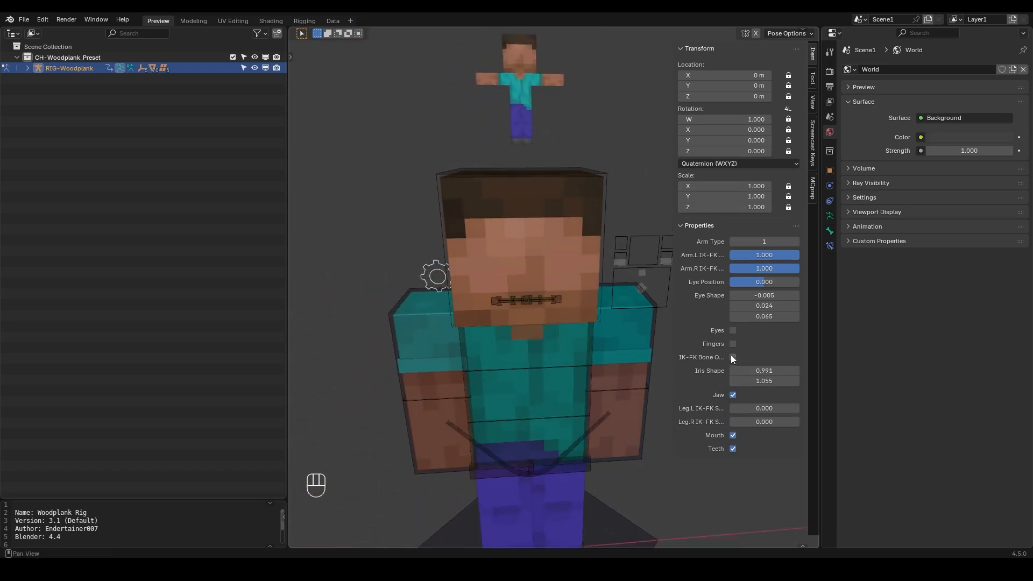
{"action": "left_click", "coordinate": [731, 330]}
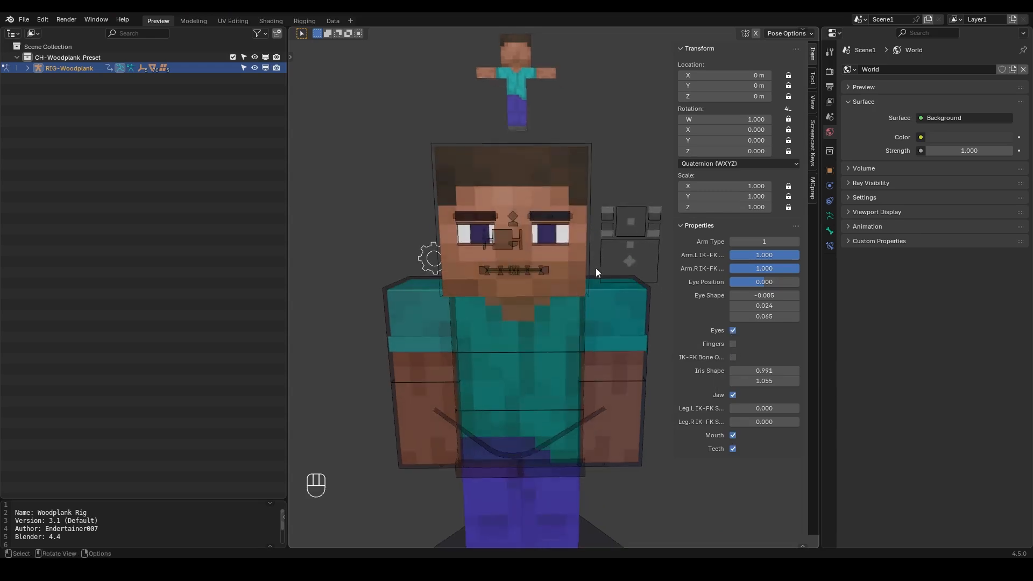
{"action": "key", "text": "g"}
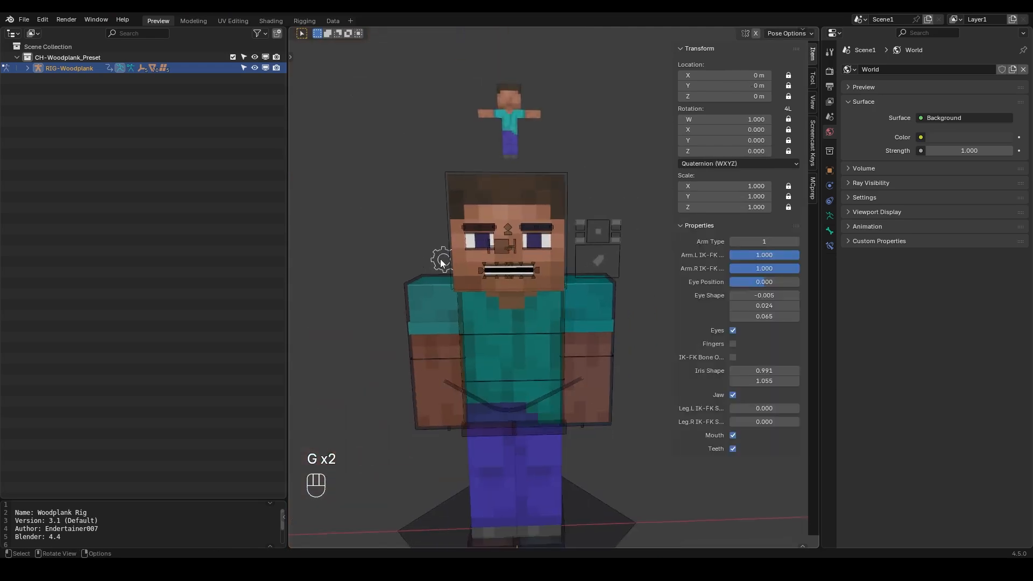
{"action": "left_click", "coordinate": [733, 448]}
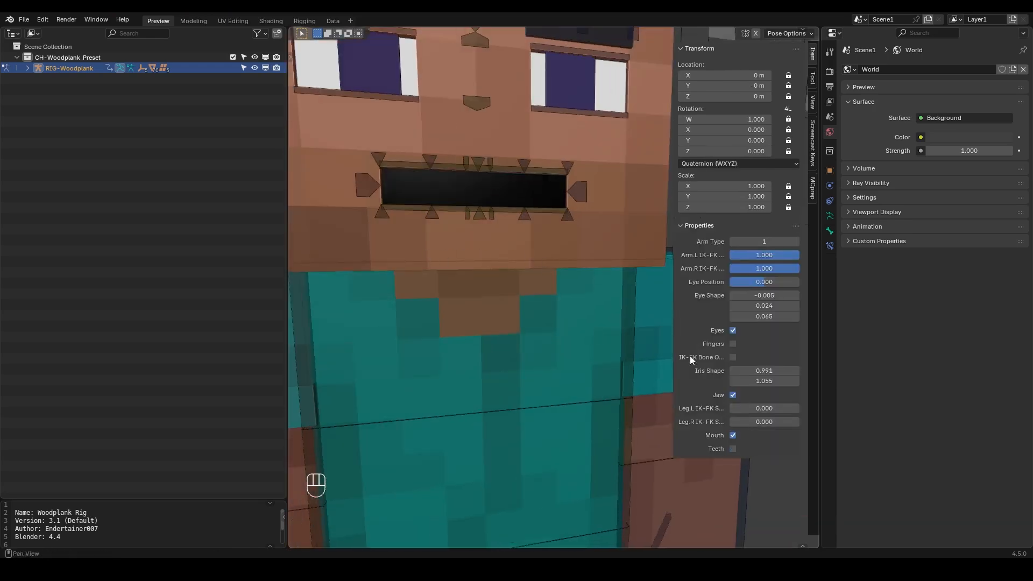
{"action": "left_click", "coordinate": [733, 394]}
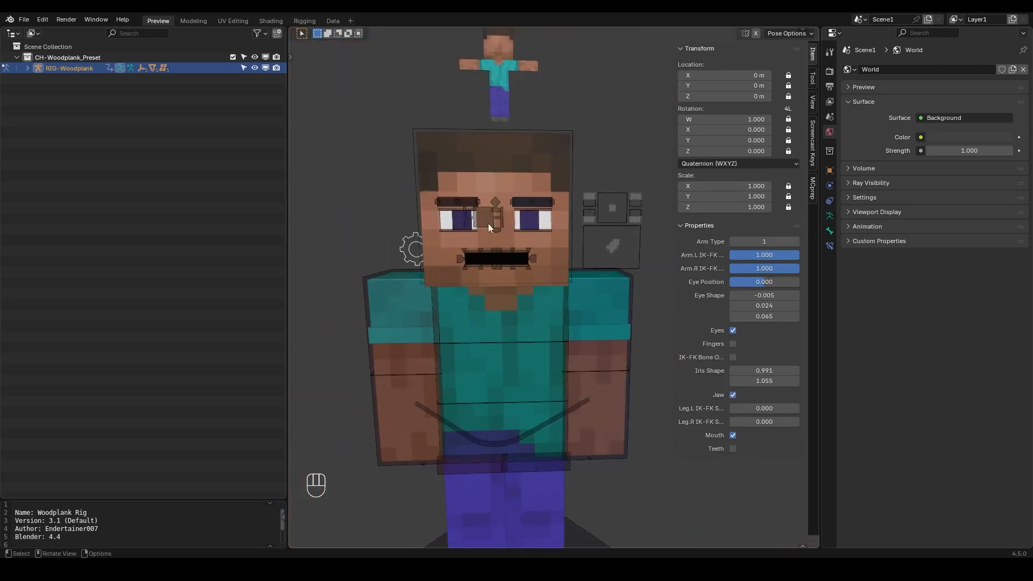
{"action": "left_click", "coordinate": [732, 449]}
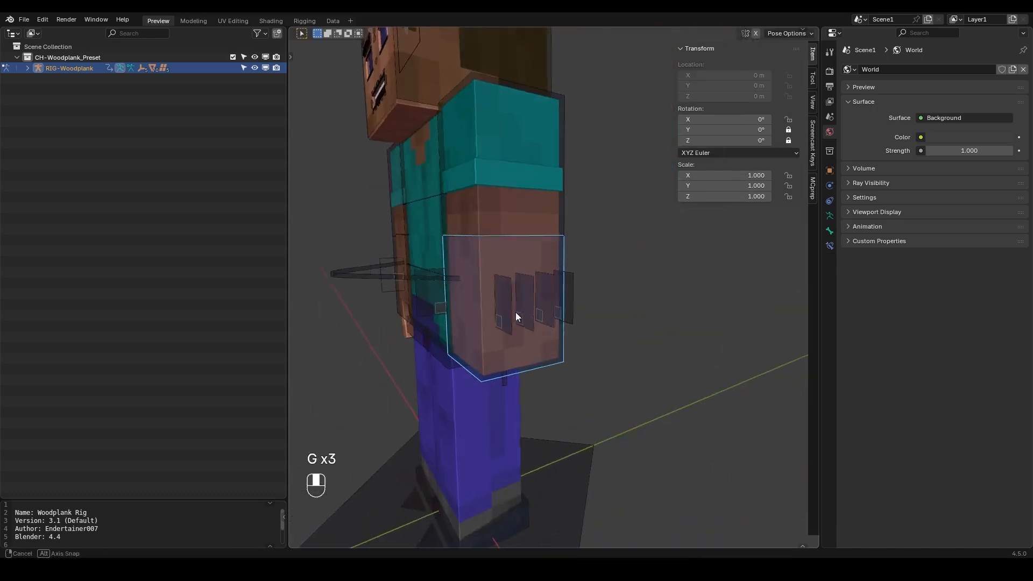
{"action": "key", "text": "ctrl+z"}
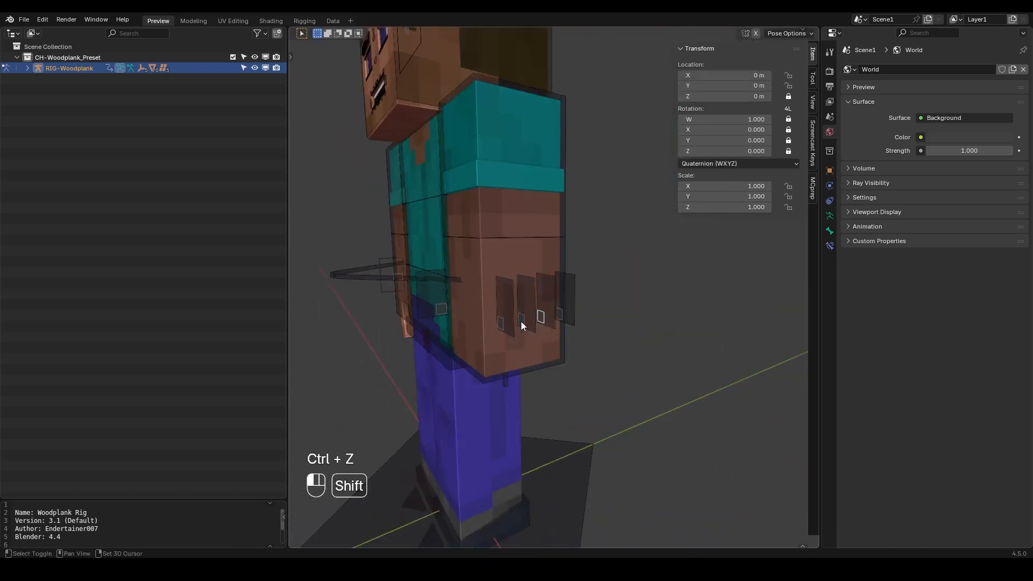
{"action": "key", "text": "g"}
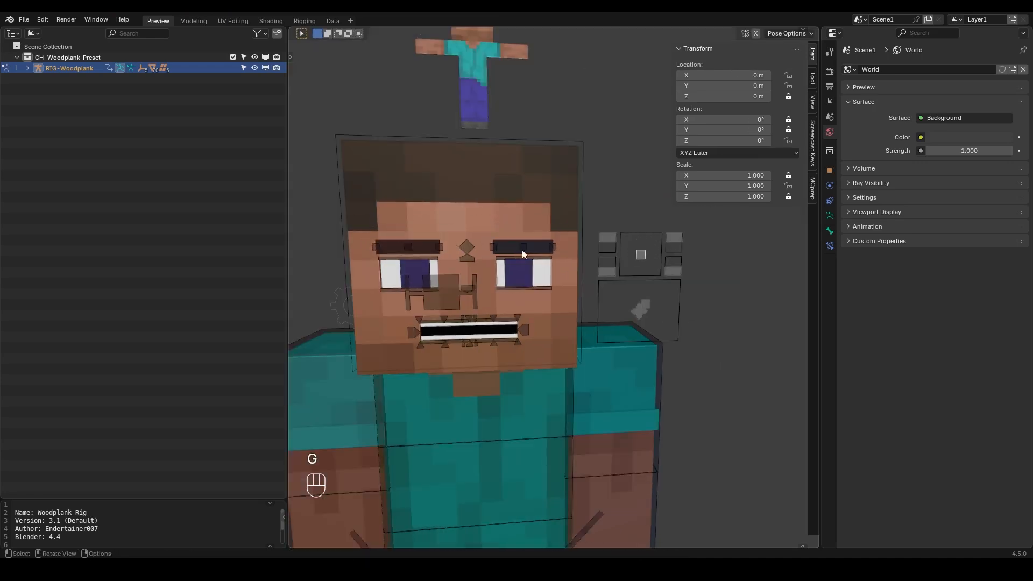
Grab the eye and brow controls and slide them across the face for a new expression
{"action": "key", "text": "G"}
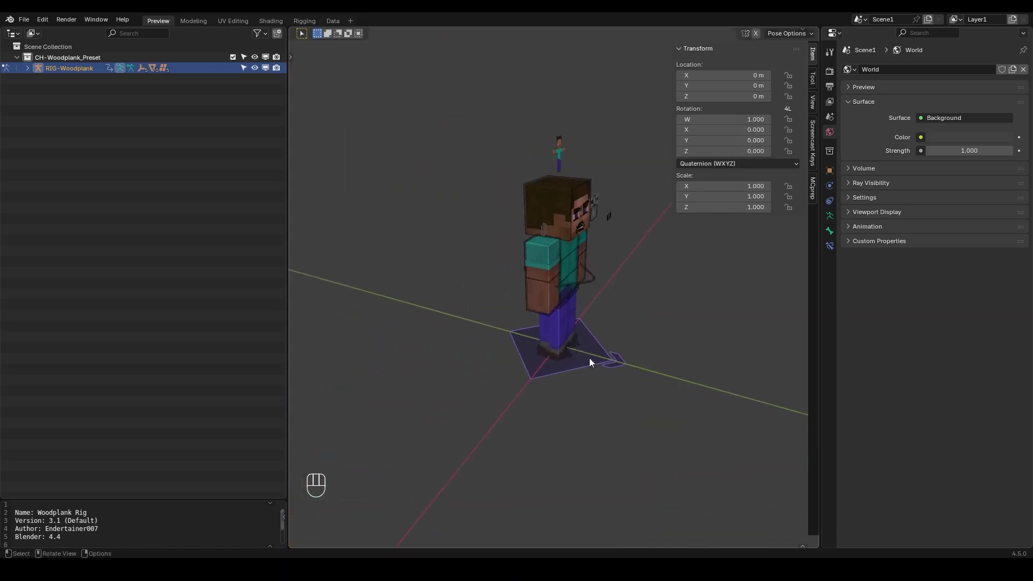
Move the face controls for an open-mouthed look and revert the stray pose change
{"action": "key", "text": "g"}
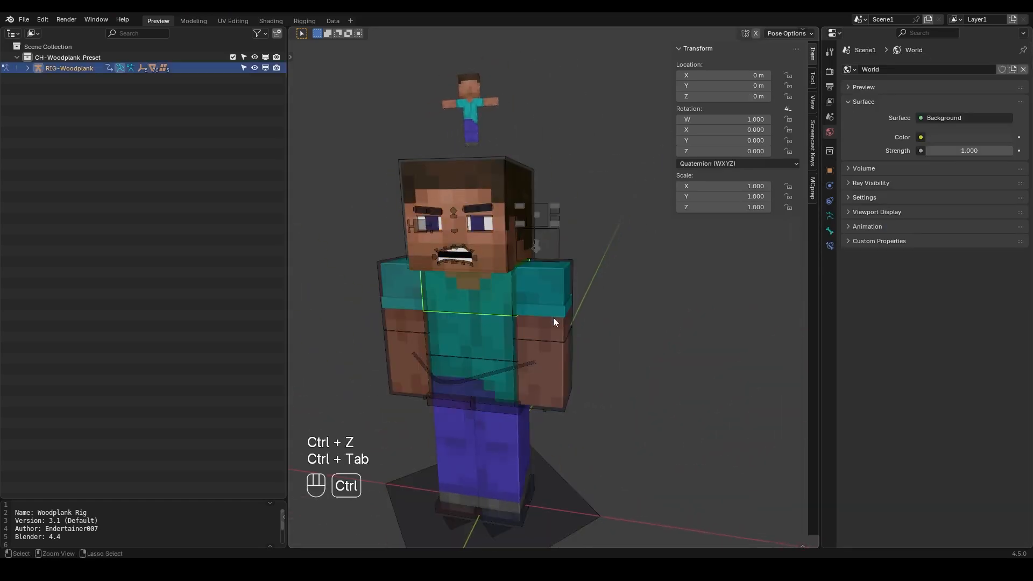
{"action": "key", "text": "r"}
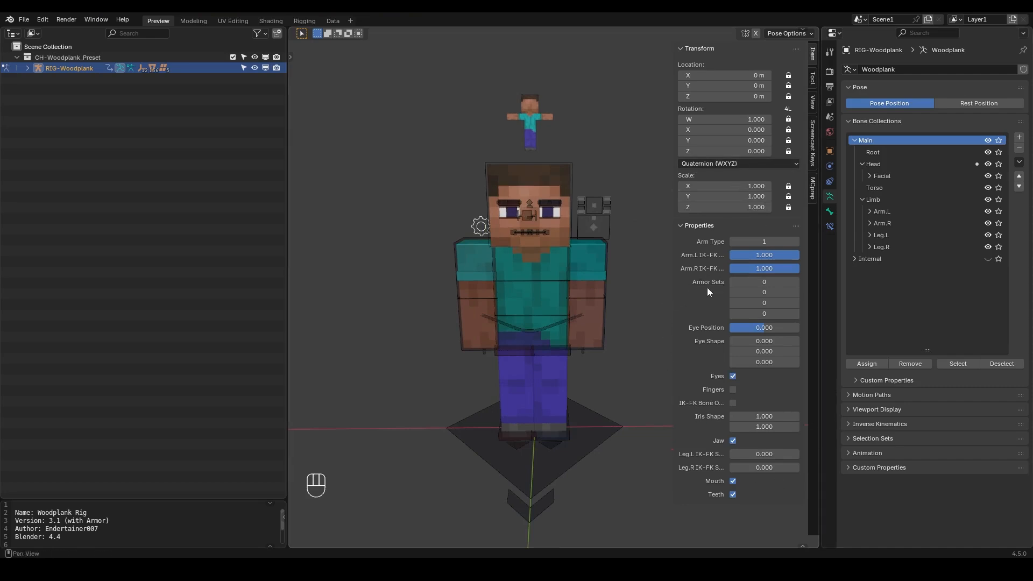
{"action": "mouse_move", "coordinate": [764, 302]}
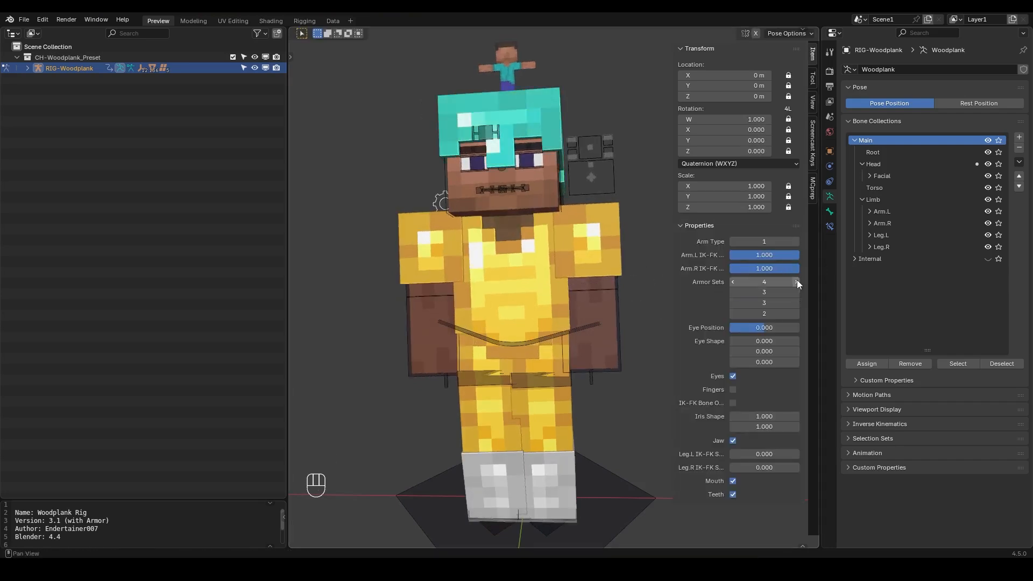
Raise Armor Sets to 4 (diamond) then 5 (netherite), then view the forest project's Compositing workspace
{"action": "left_click", "coordinate": [764, 292]}
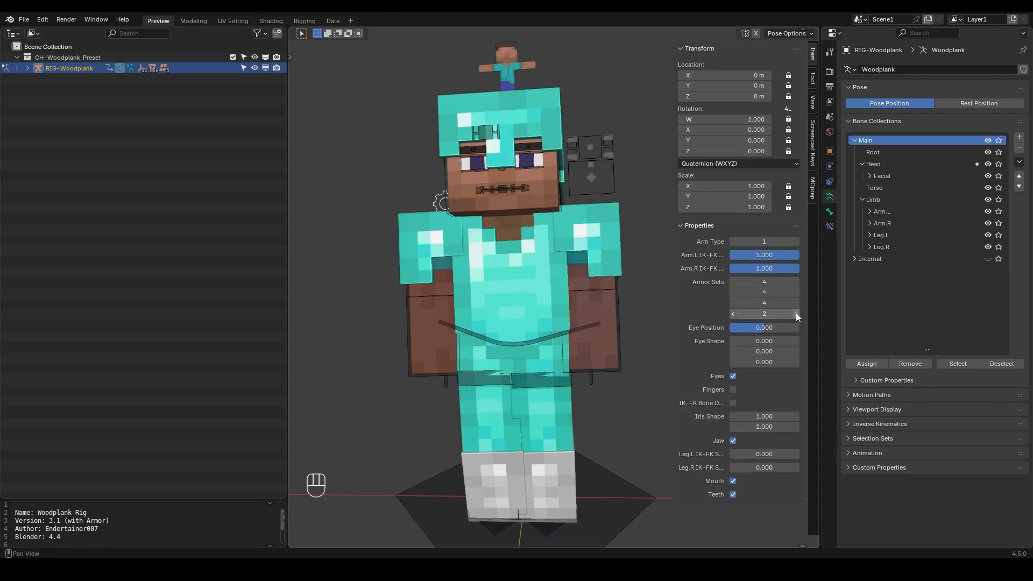
{"action": "left_click", "coordinate": [763, 313]}
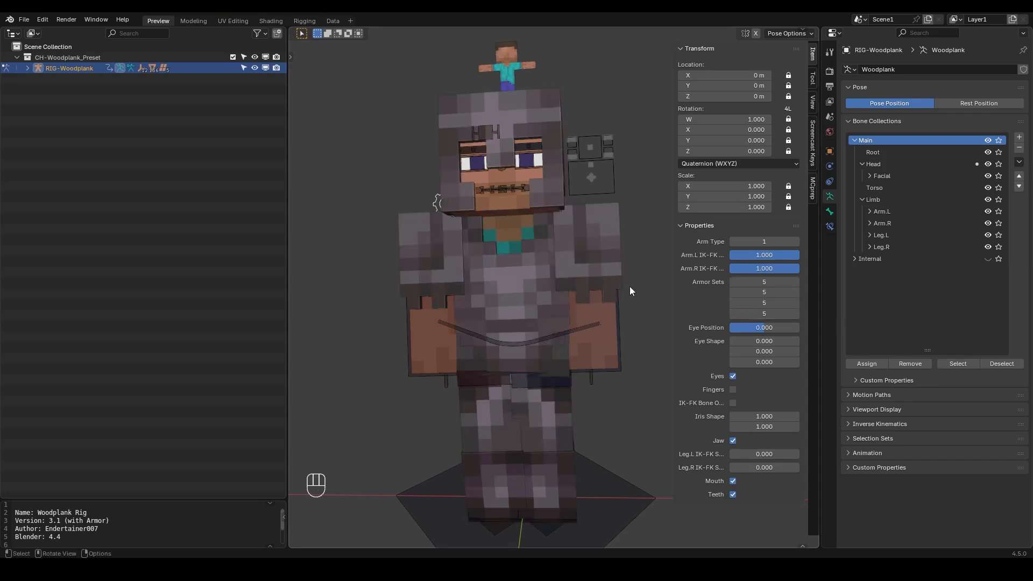
{"action": "key", "text": "ctrl+z"}
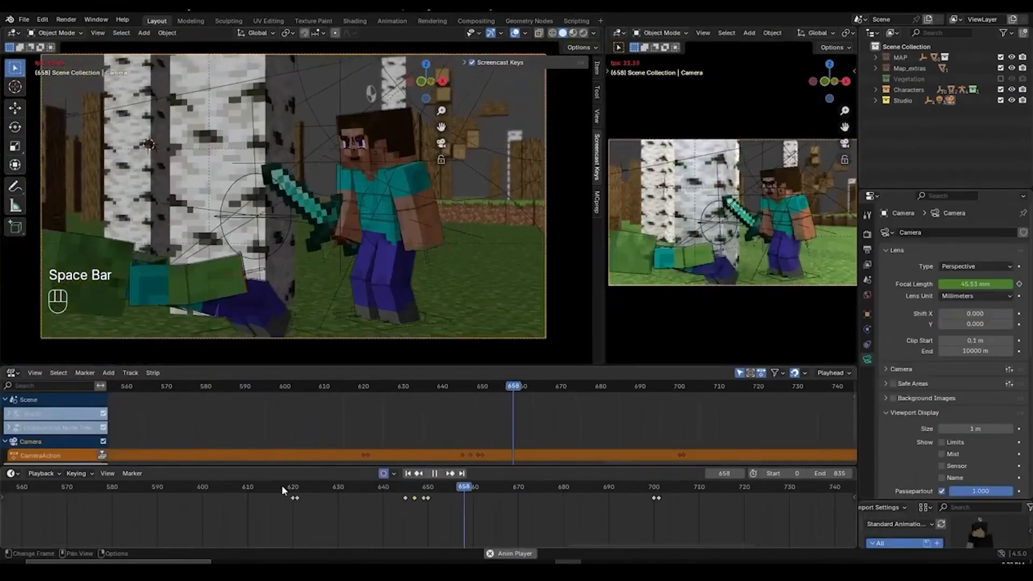
{"action": "left_click", "coordinate": [475, 20]}
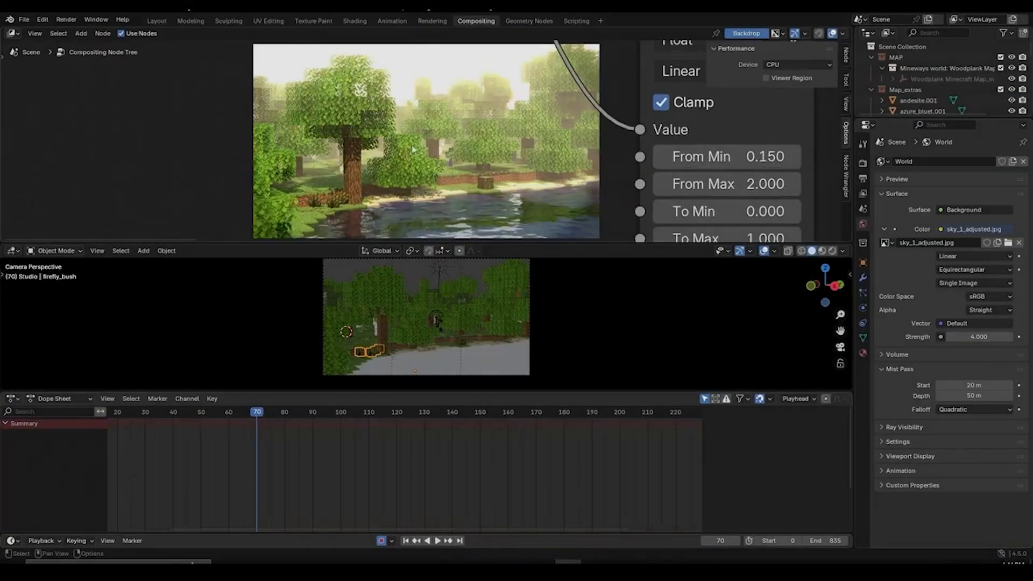